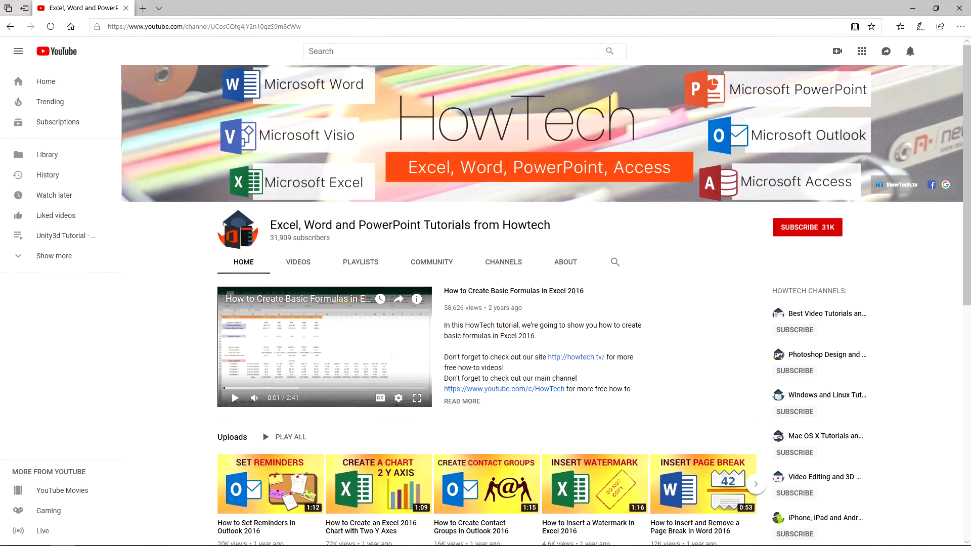
Step: Bring the gattointazzacatcafe Instagram profile window to the front
left_click(808, 228)
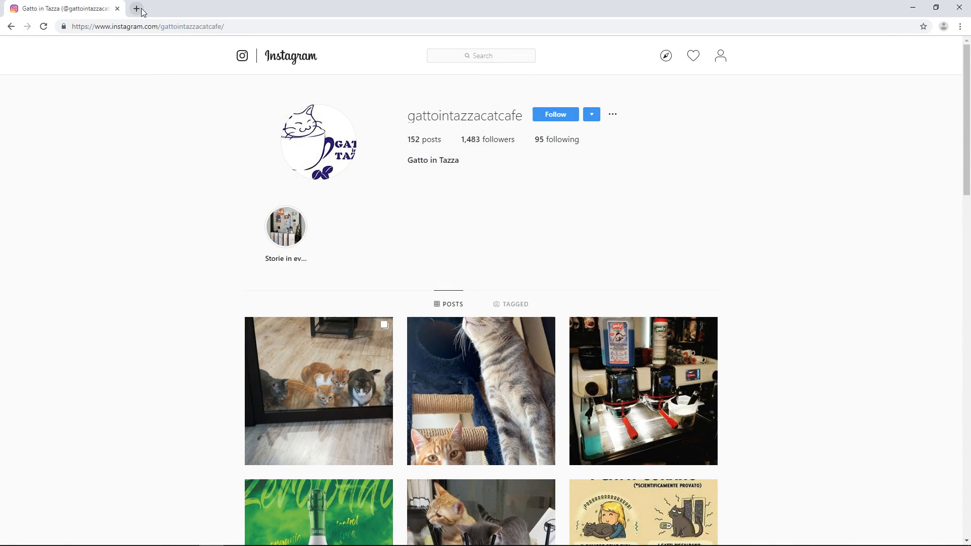
Step: Search 'helper tools instagram' in a new tab and open its Chrome Web Store listing
left_click(137, 8)
type("helper too")
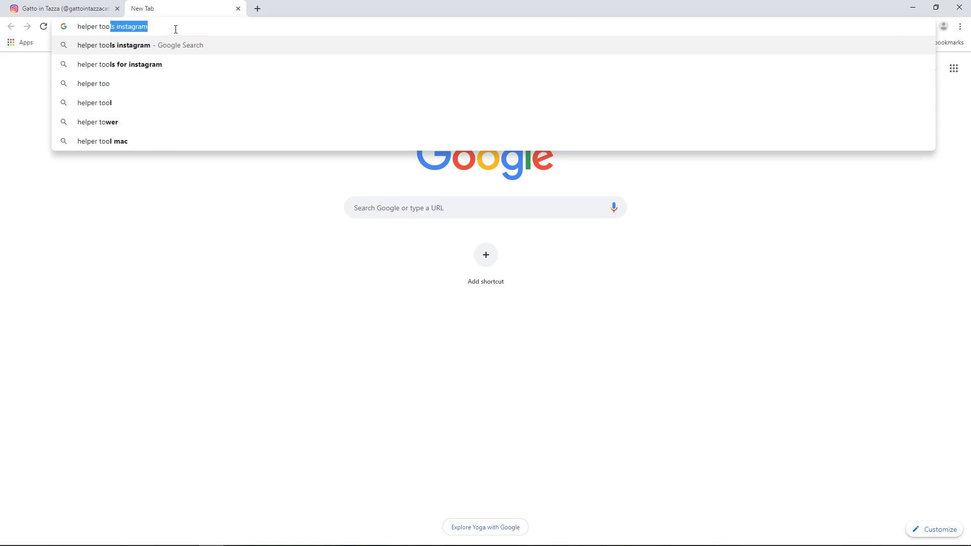
key("Enter")
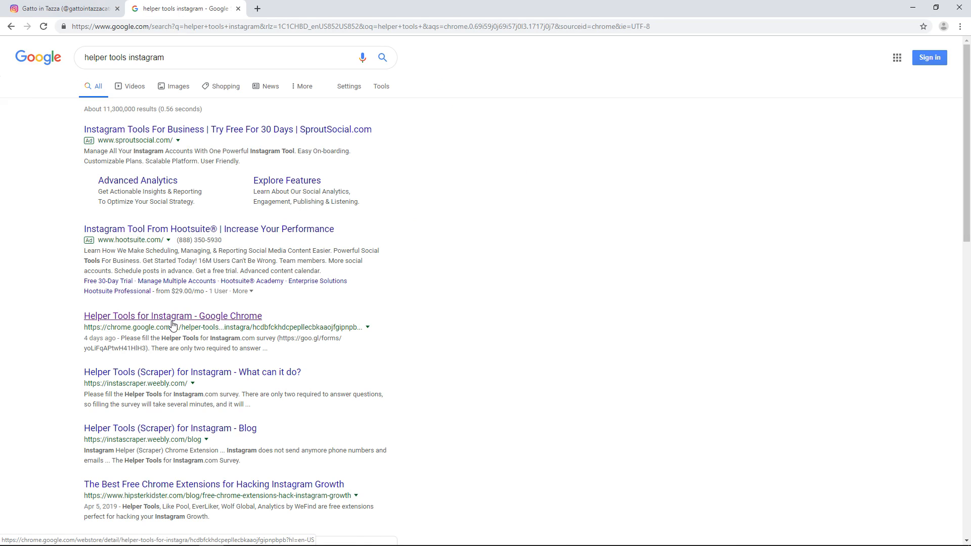
left_click(172, 315)
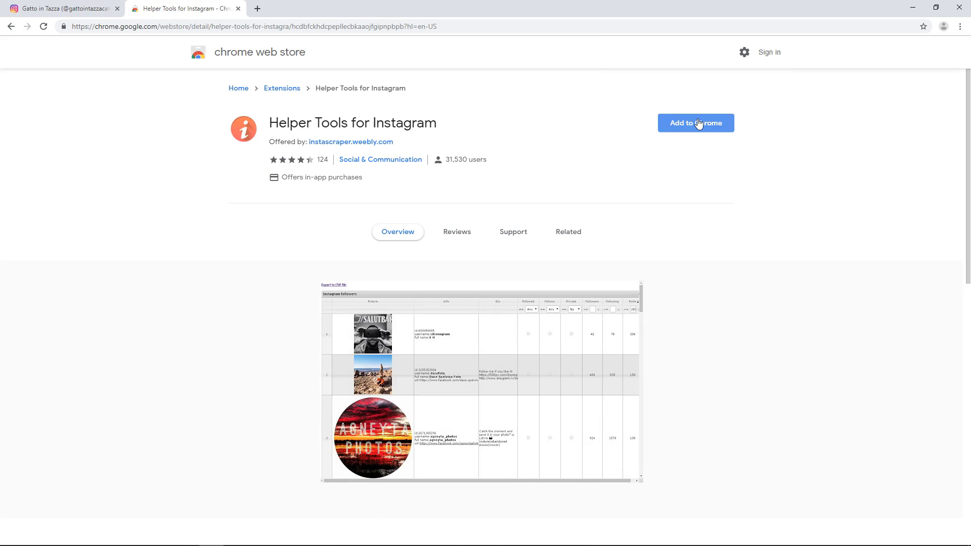
Step: Add Helper Tools for Instagram to Chrome and skim its readme page
left_click(696, 122)
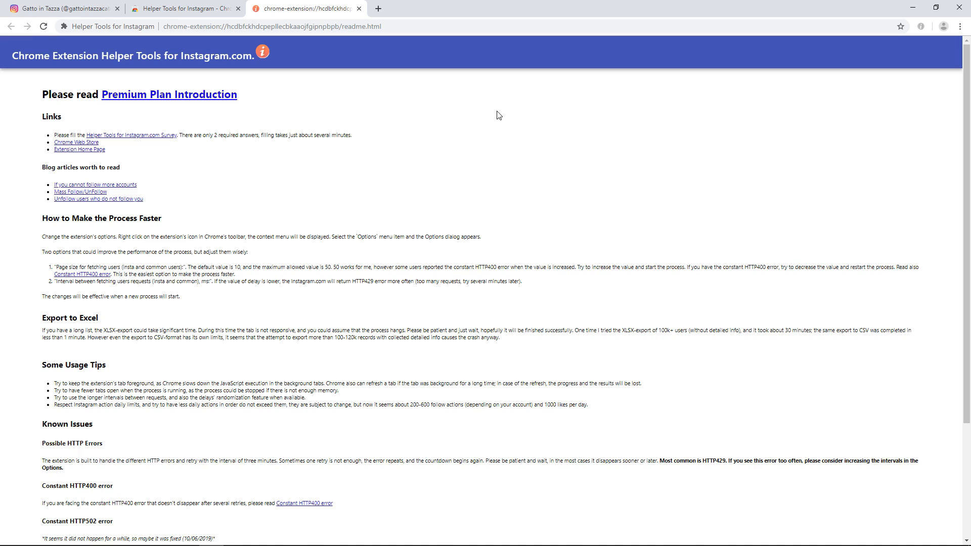
mouse_move(276, 93)
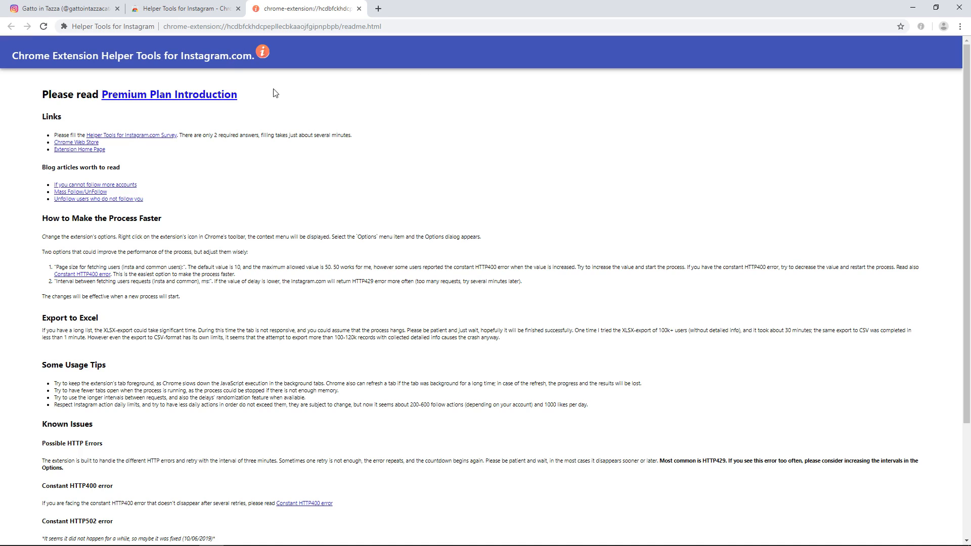
scroll("down", 3)
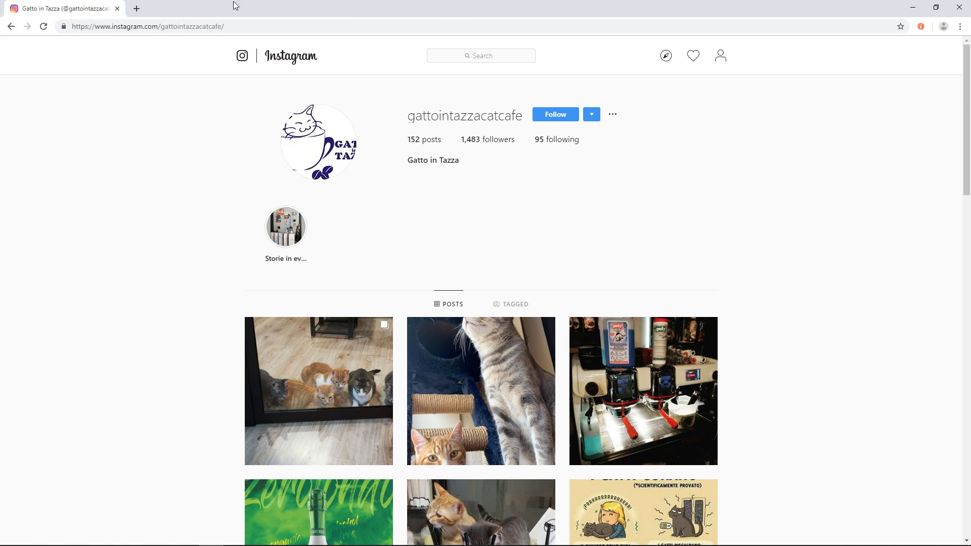
mouse_move(711, 162)
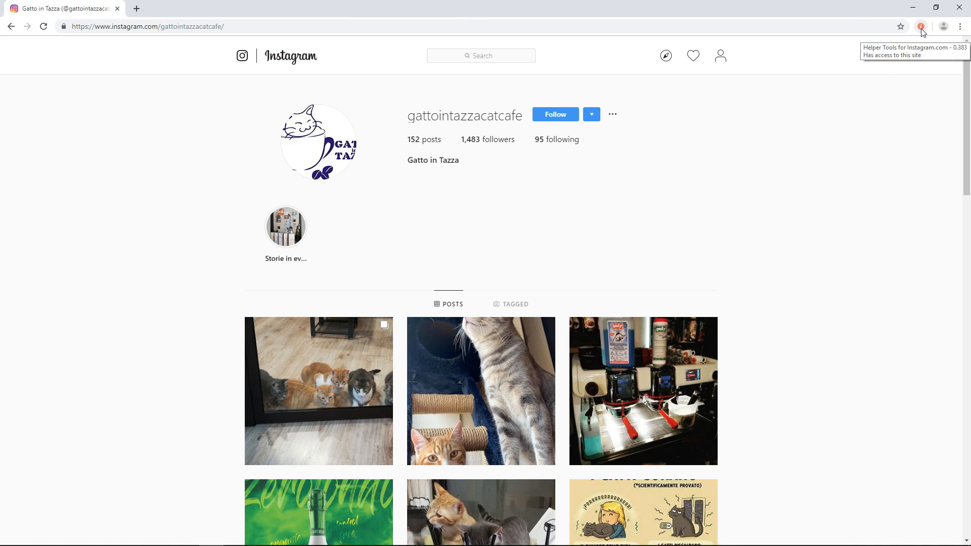
Step: Launch Helper Tools on the profile and set the Analyze scope to Followers
left_click(921, 27)
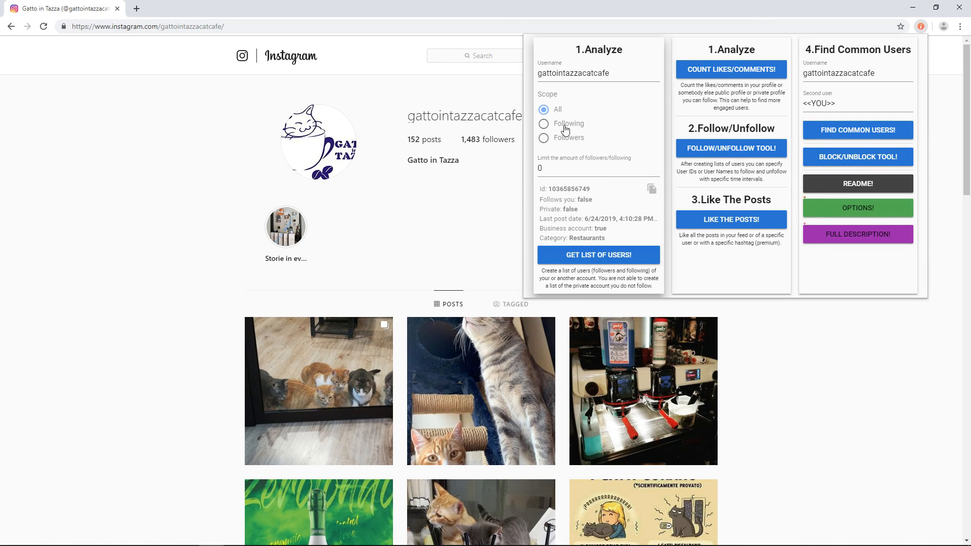
left_click(544, 137)
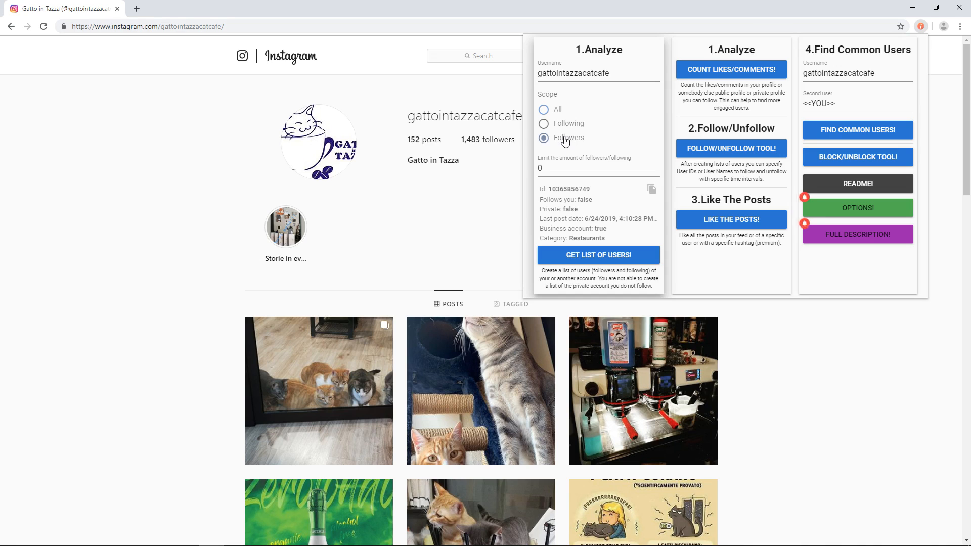
left_click(544, 138)
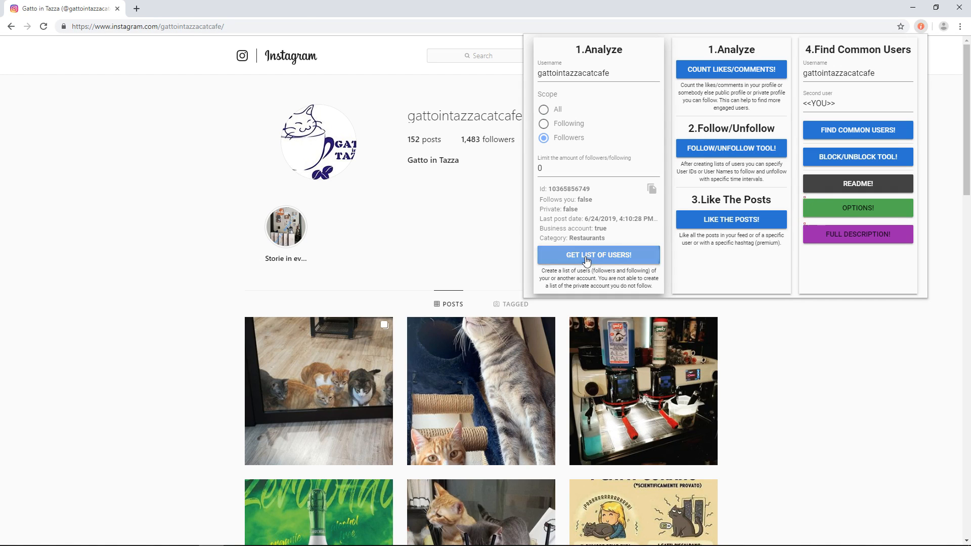
Step: Run GET LIST OF USERS! to collect all 1,483 followers with usernames and IDs
left_click(598, 255)
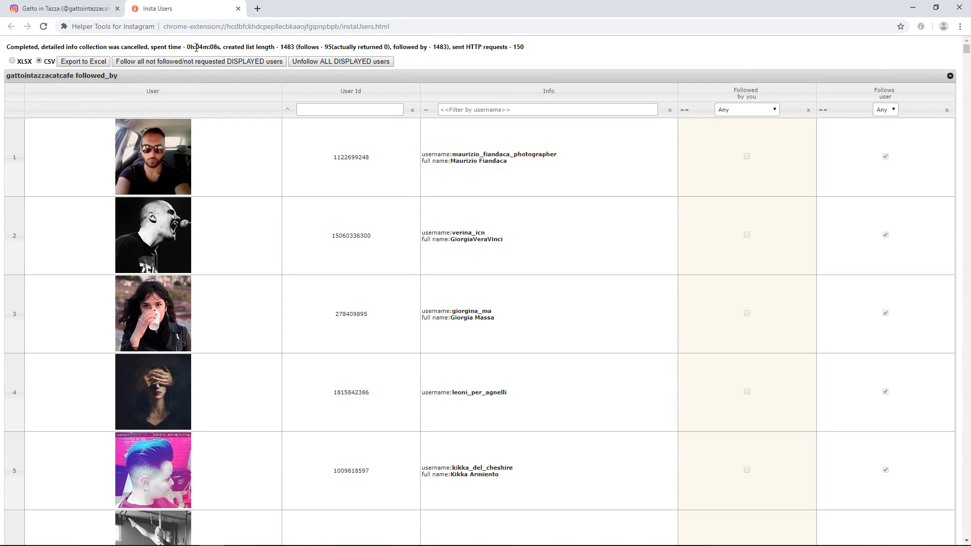
Step: Export the followers list in XLSX format and open the downloaded workbook in Excel
double_click(204, 47)
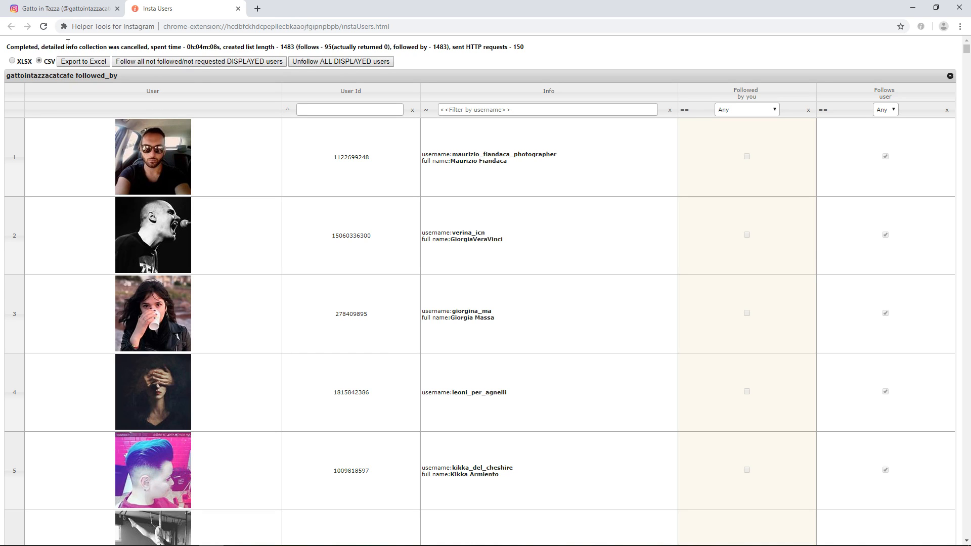
left_click(12, 61)
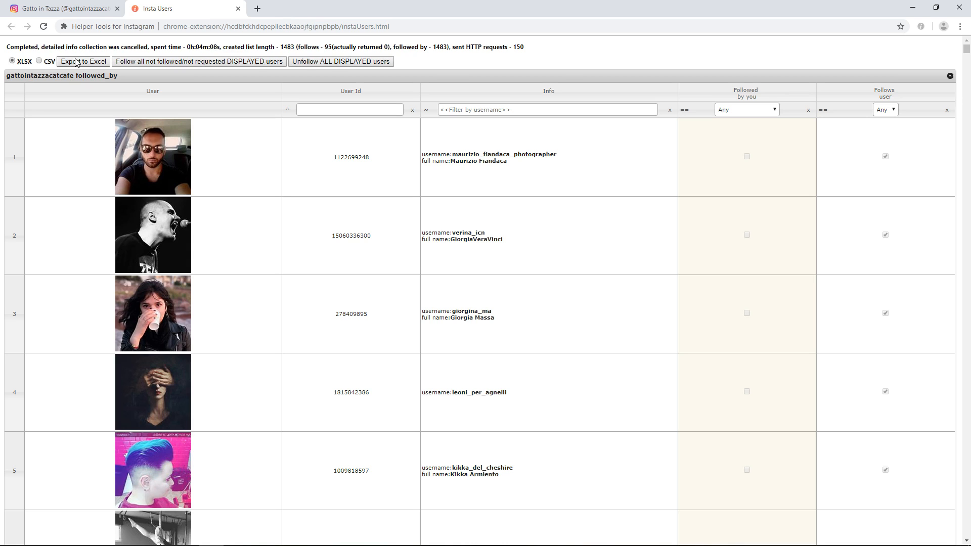
left_click(82, 62)
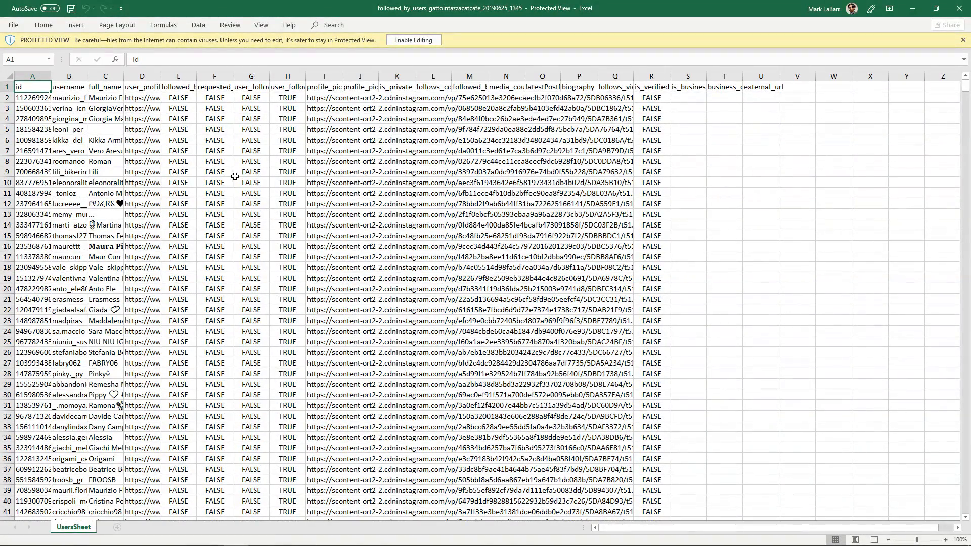
Step: Widen column A so each follower's Id shows in full
left_click_drag(73, 76, 76, 75)
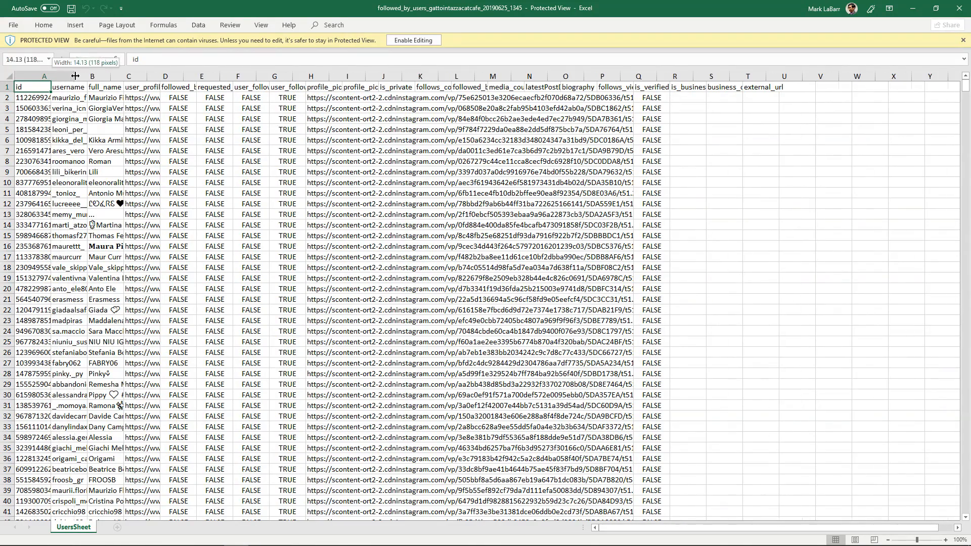